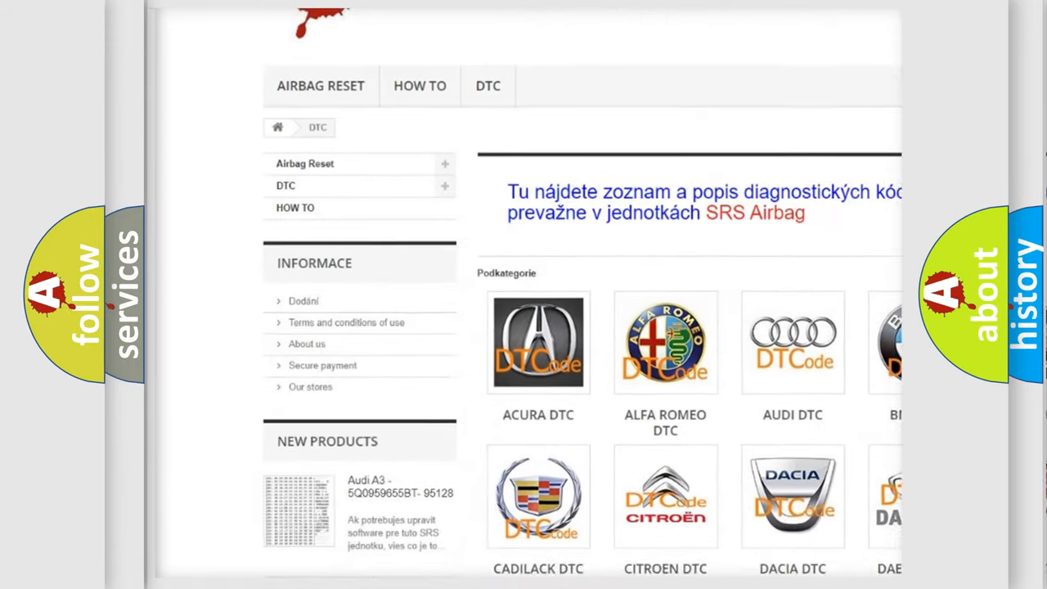
pyautogui.scroll(-3)
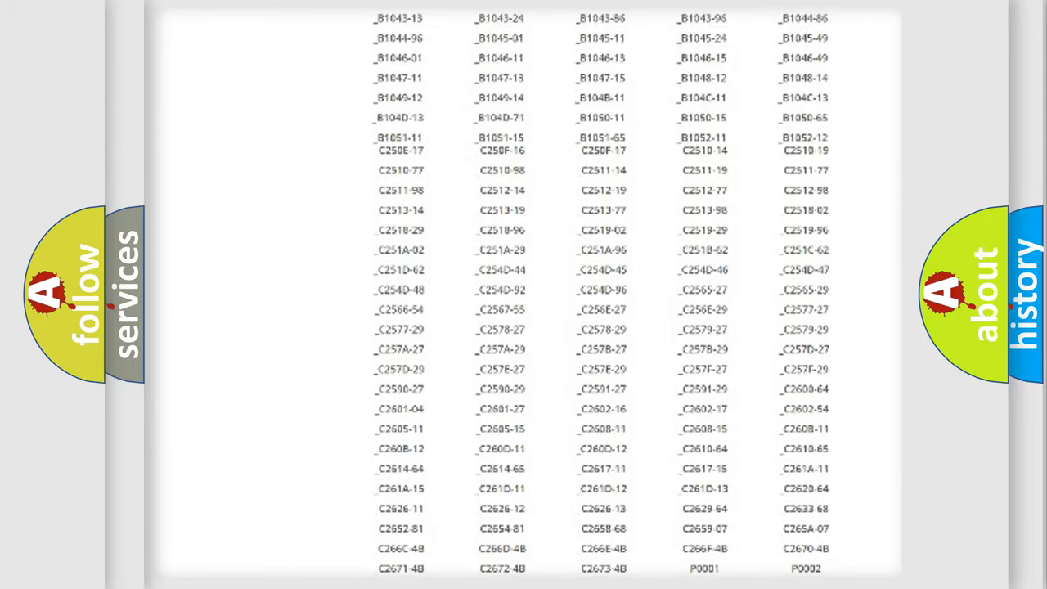
pyautogui.scroll(3)
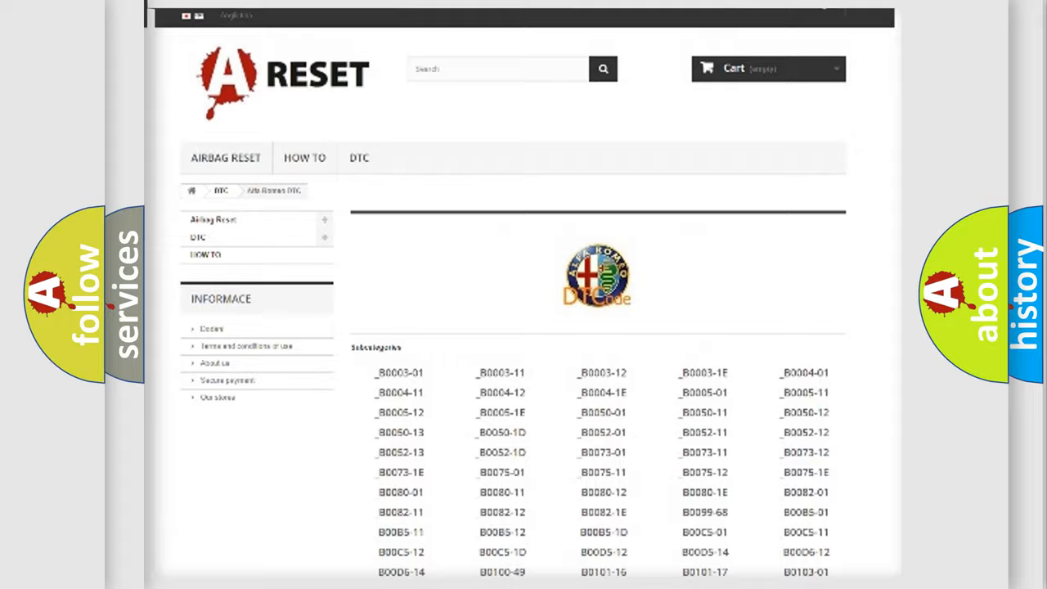